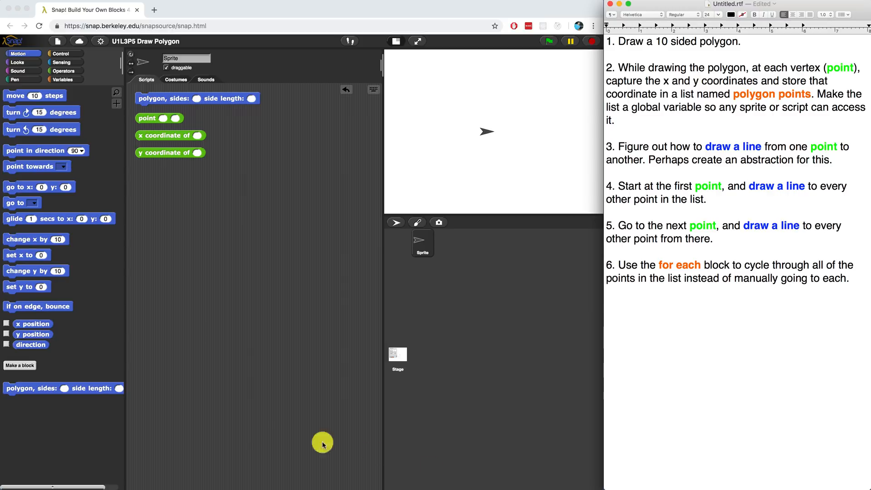
pyautogui.moveTo(167, 102)
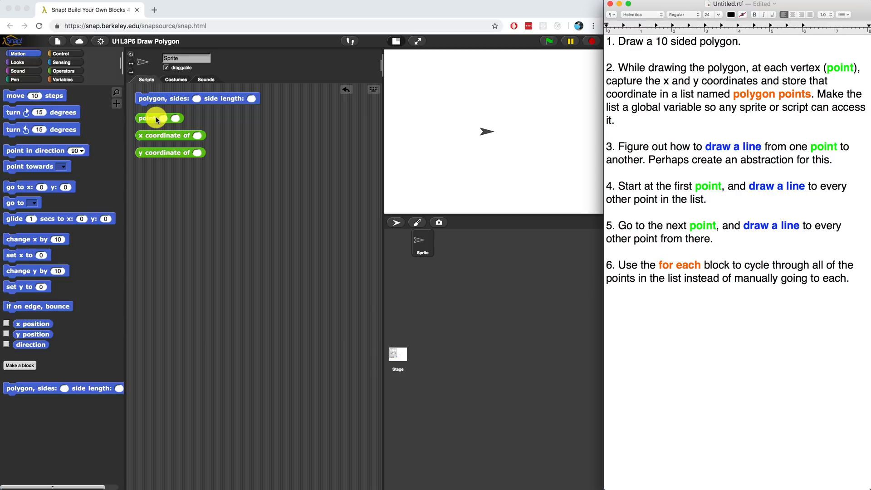
# Step: Open the x coordinate of block definition for inspection, then close it
pyautogui.rightClick(148, 118)
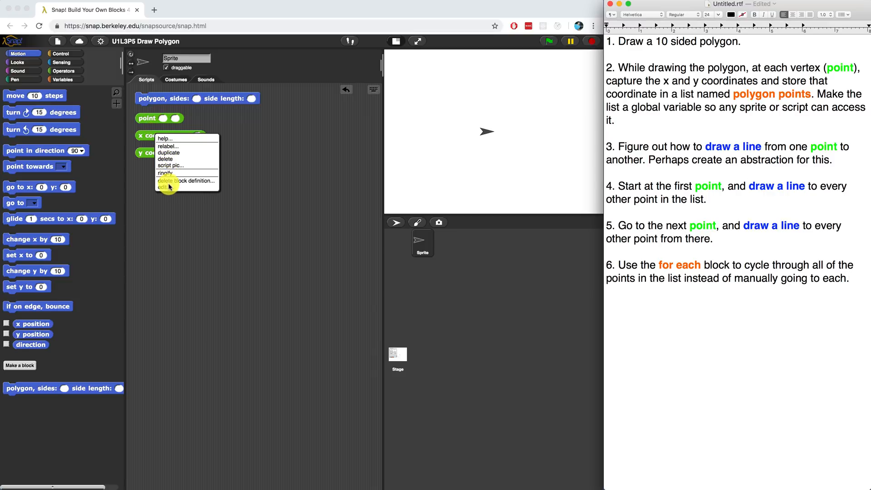
pyautogui.click(166, 186)
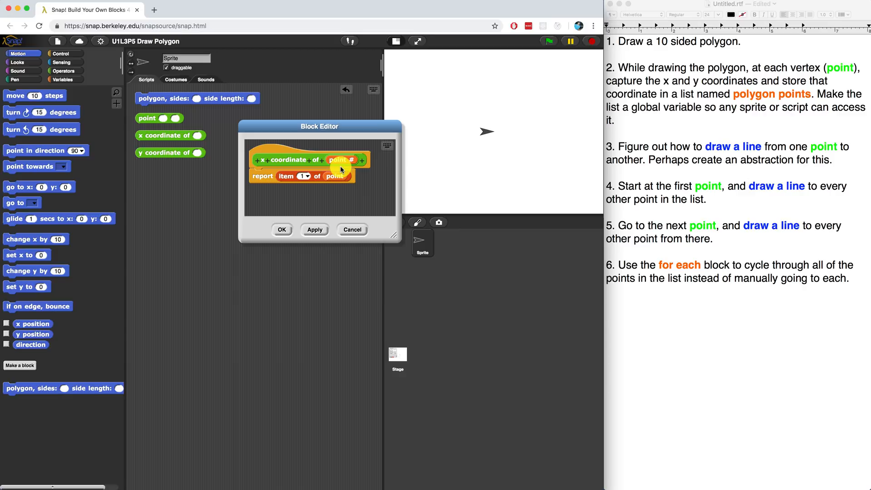
pyautogui.click(314, 230)
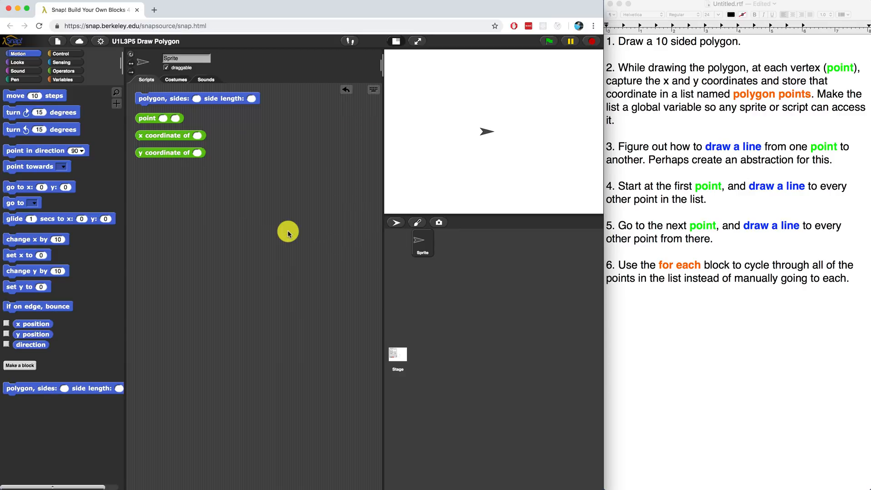
pyautogui.moveTo(209, 128)
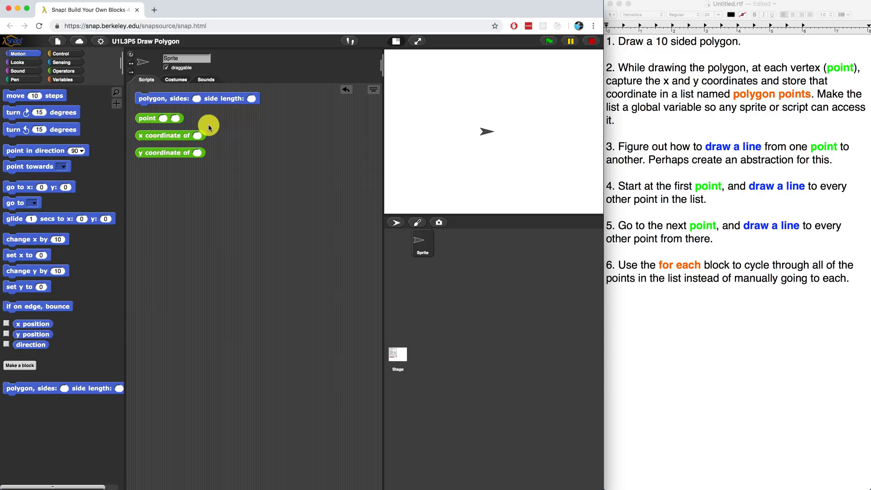
# Step: Create the variable 'polygon points' for all sprites
pyautogui.click(62, 80)
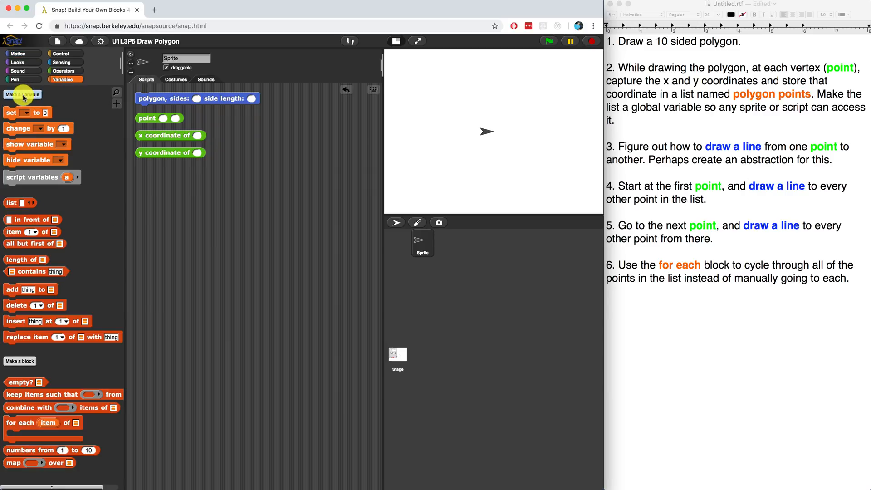
pyautogui.click(22, 94)
pyautogui.write('polygon points')
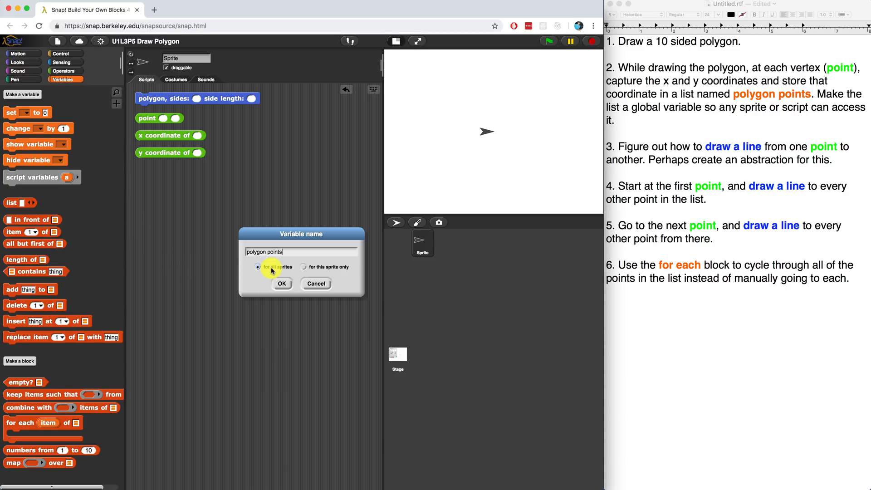
pyautogui.click(281, 283)
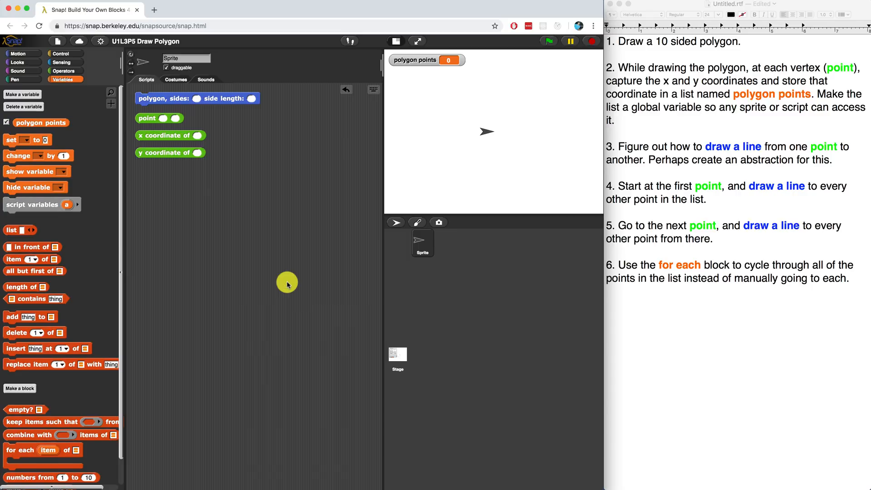
pyautogui.moveTo(165, 99)
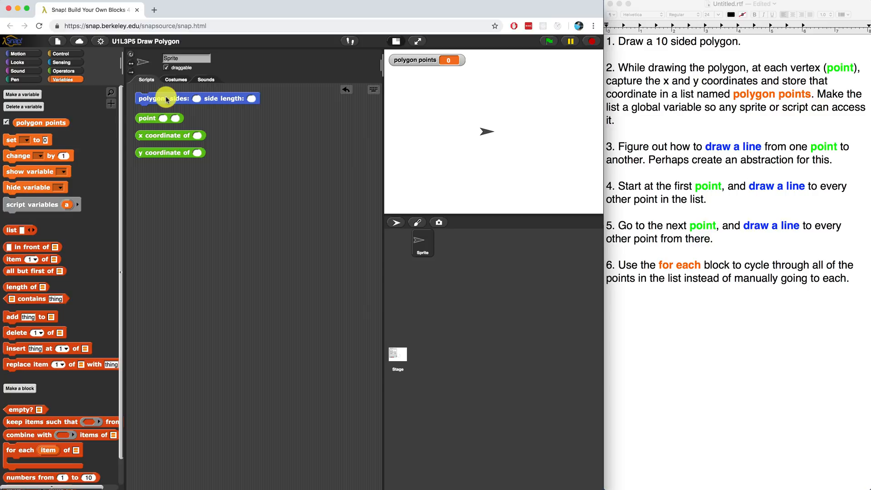
pyautogui.rightClick(167, 98)
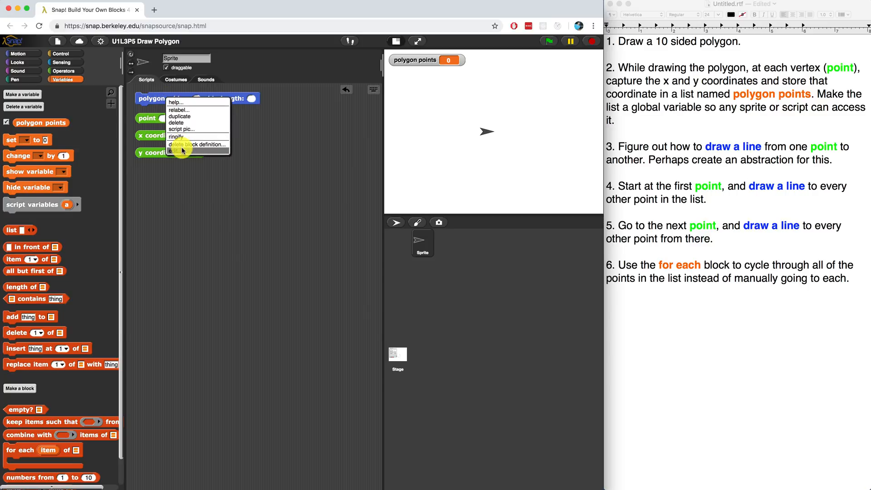
# Step: Insert 'add point(x position, y position) to polygon points' at the top of the repeat loop
pyautogui.click(181, 150)
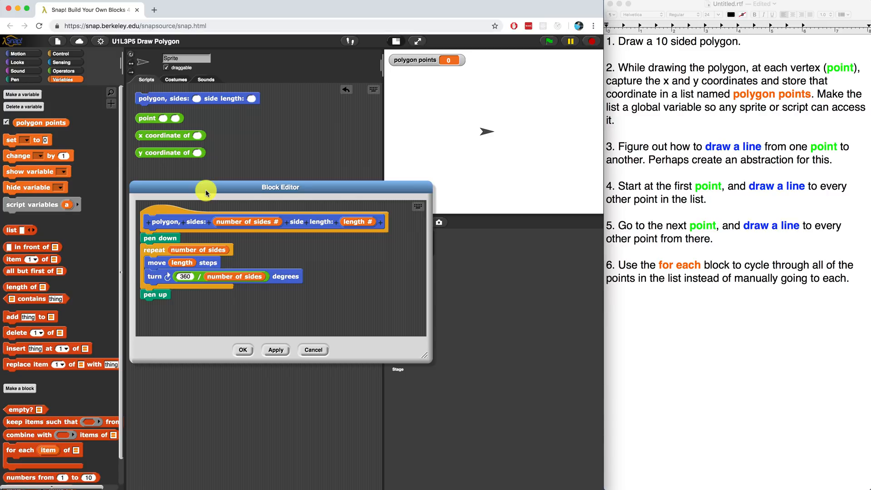
pyautogui.moveTo(109, 230)
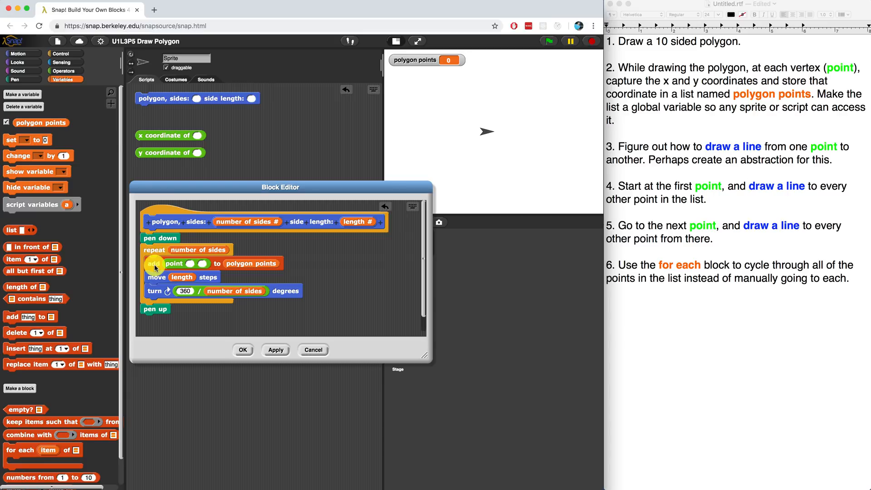
pyautogui.click(17, 52)
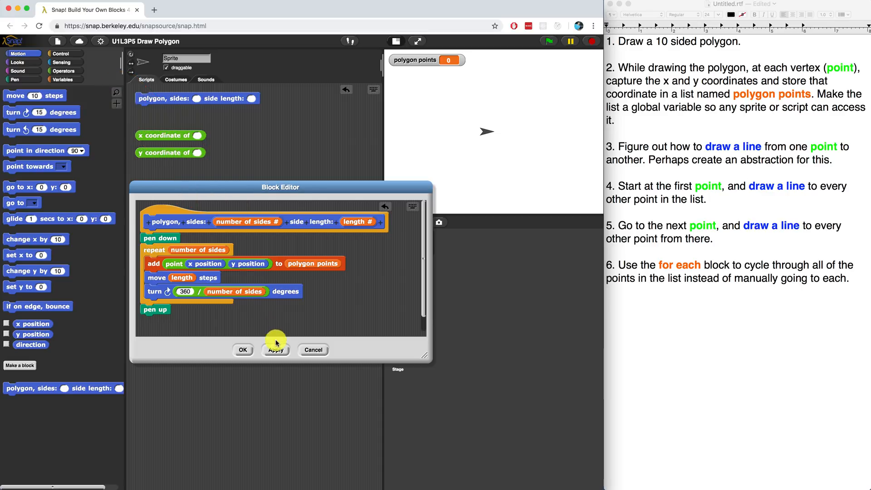
pyautogui.moveTo(203, 128)
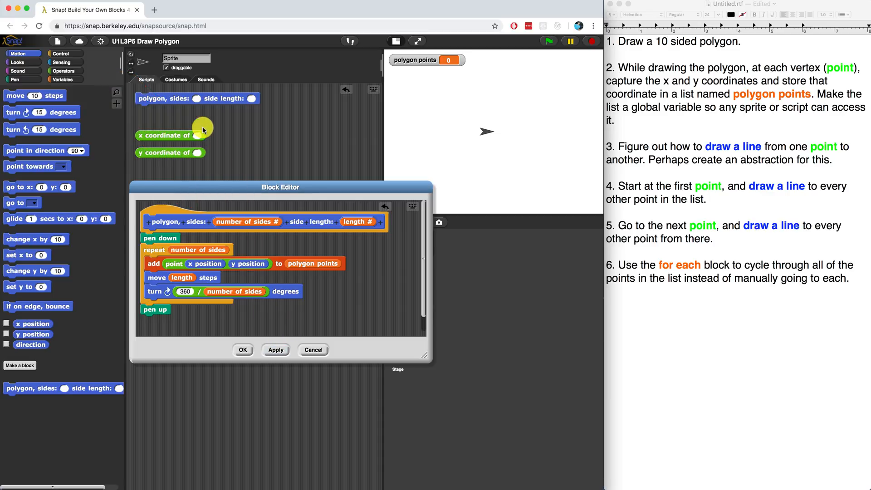
pyautogui.moveTo(196, 102)
pyautogui.write('50')
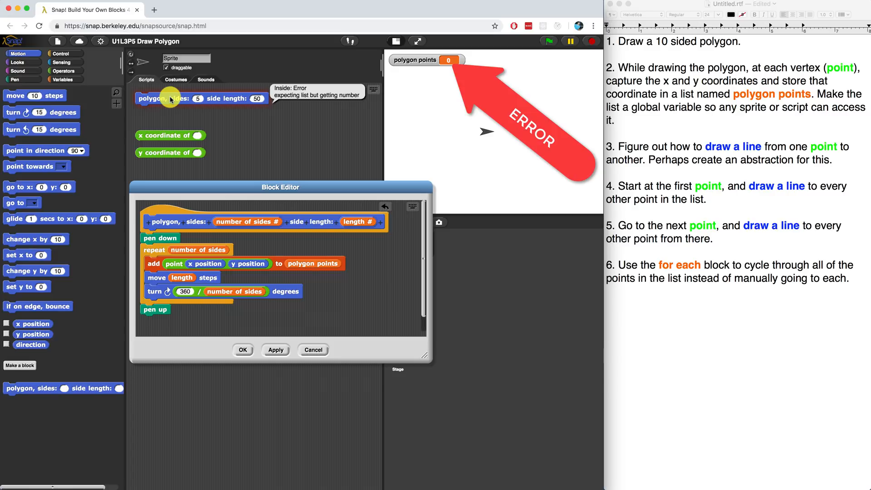
# Step: Run the polygon block with 5 sides of length 50, producing an expecting-list error
pyautogui.click(486, 132)
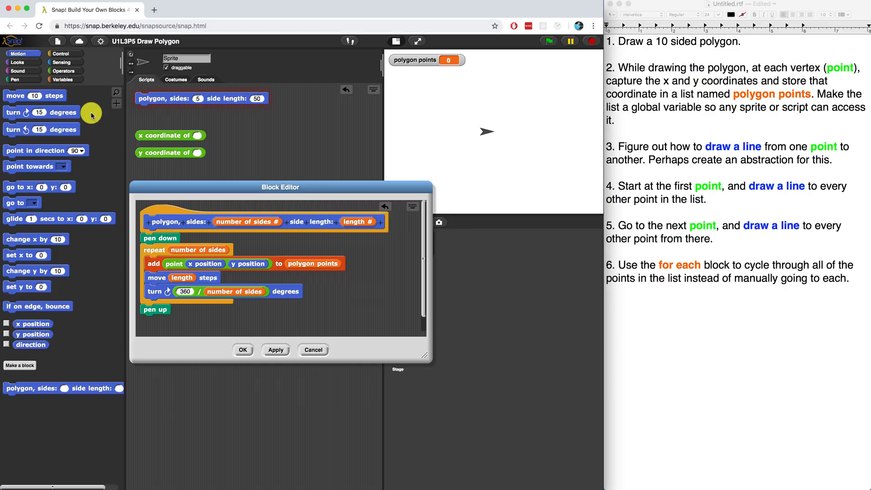
# Step: Begin the polygon definition with 'set polygon points to' an empty list
pyautogui.click(63, 79)
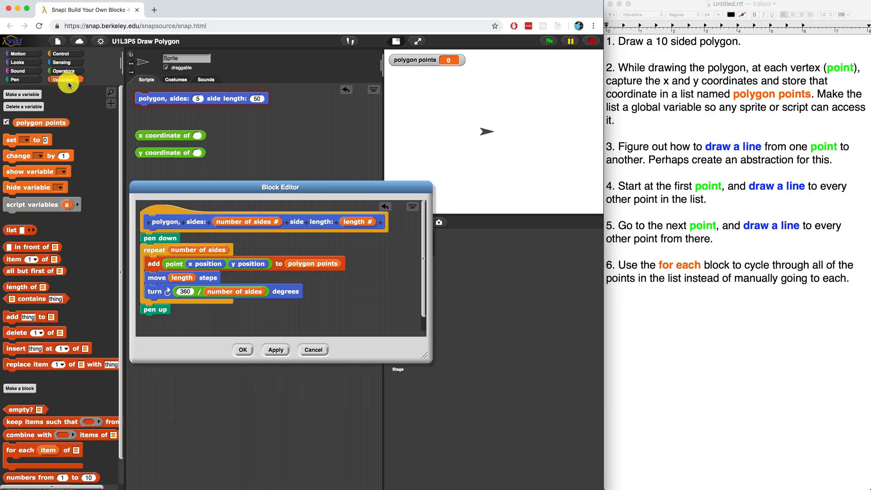
pyautogui.moveTo(38, 143)
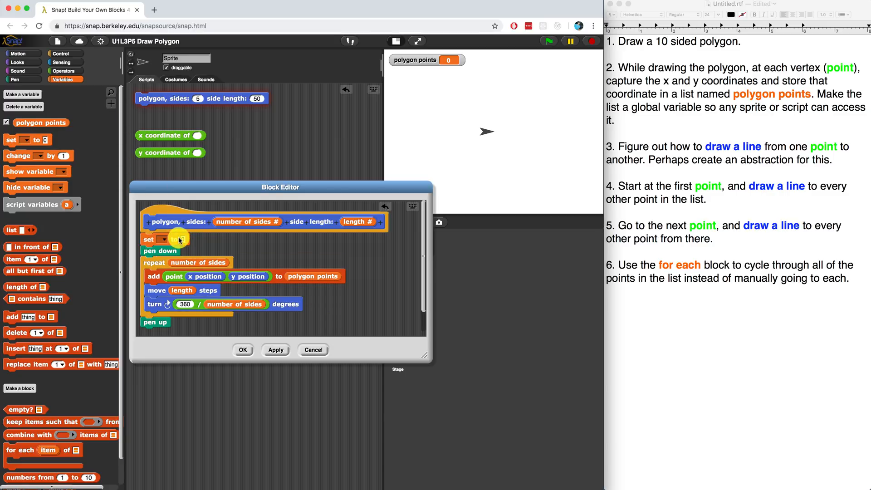
pyautogui.click(163, 240)
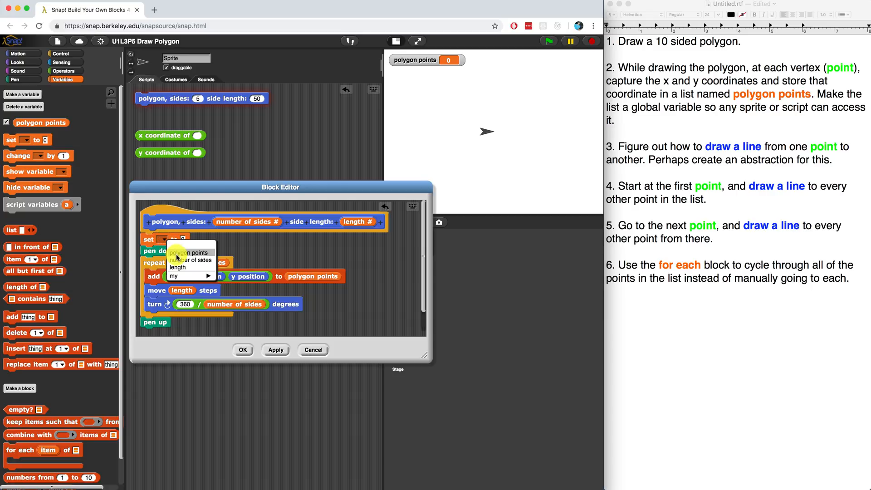
pyautogui.click(191, 252)
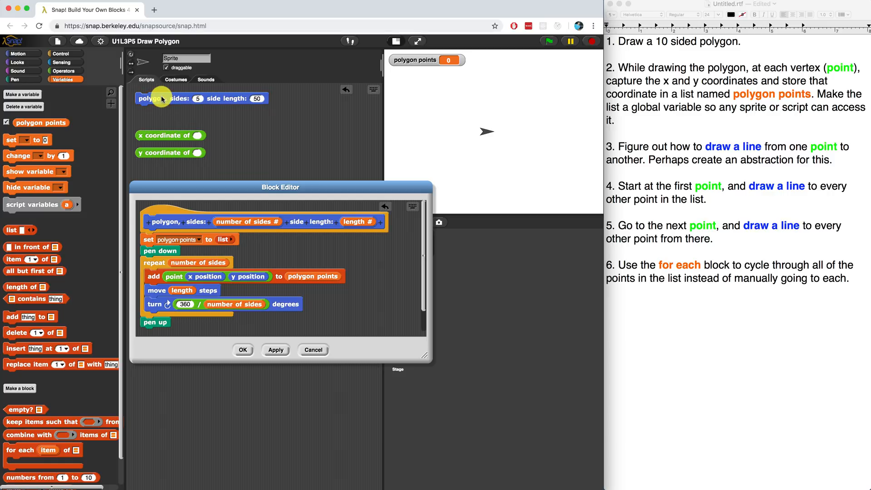
# Step: Run the polygon block to draw a pentagon, and apply the edited definition
pyautogui.click(547, 40)
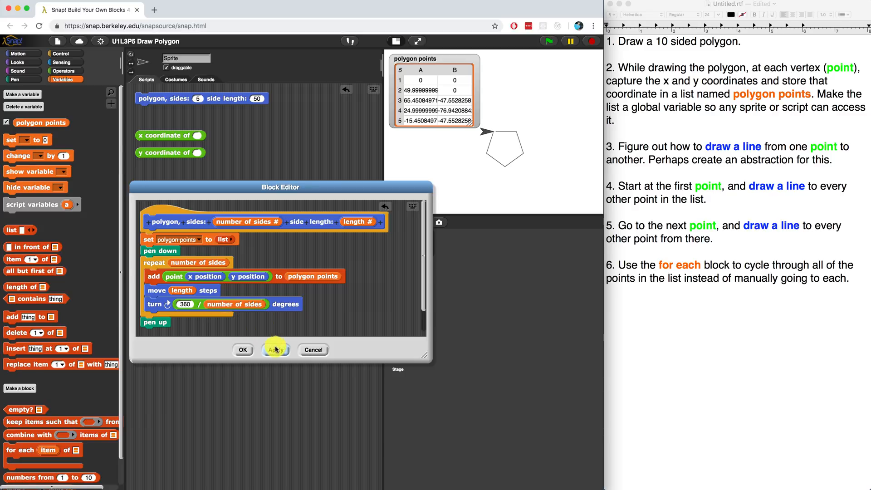
pyautogui.click(242, 350)
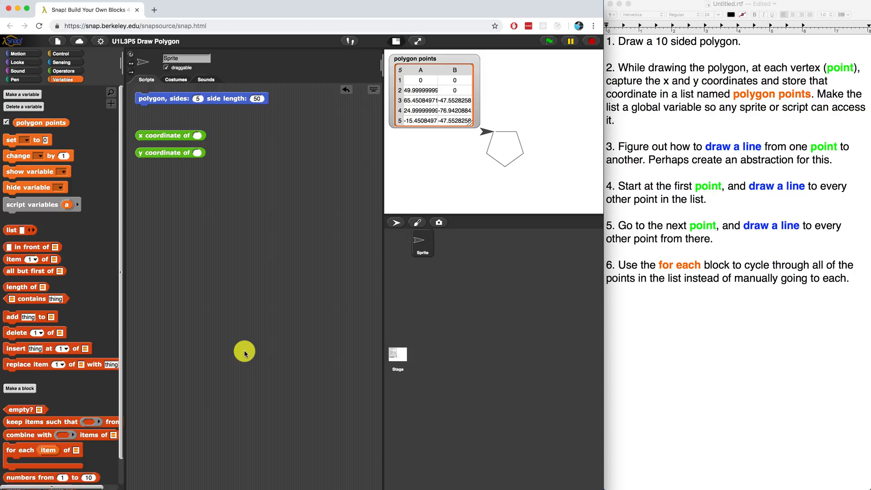
pyautogui.moveTo(39, 82)
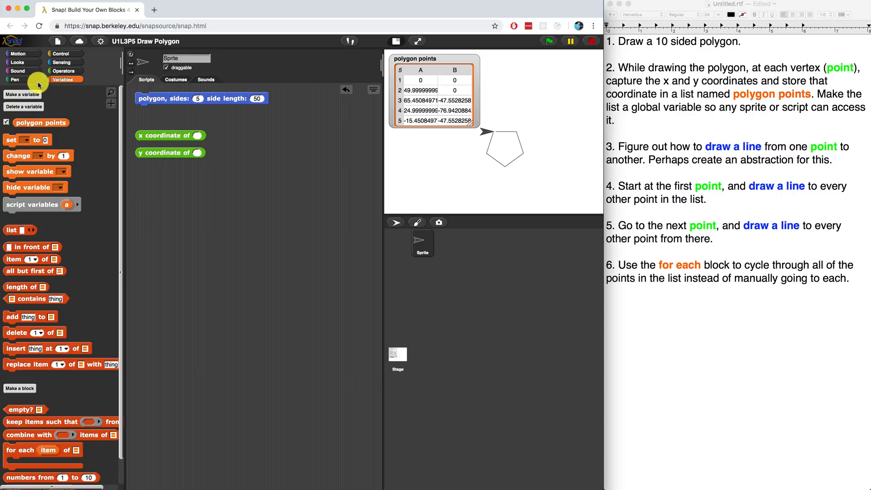
# Step: Bring pen up, go to x: y:, pen down, and 'item 1 of polygon points' into the scripts
pyautogui.click(14, 80)
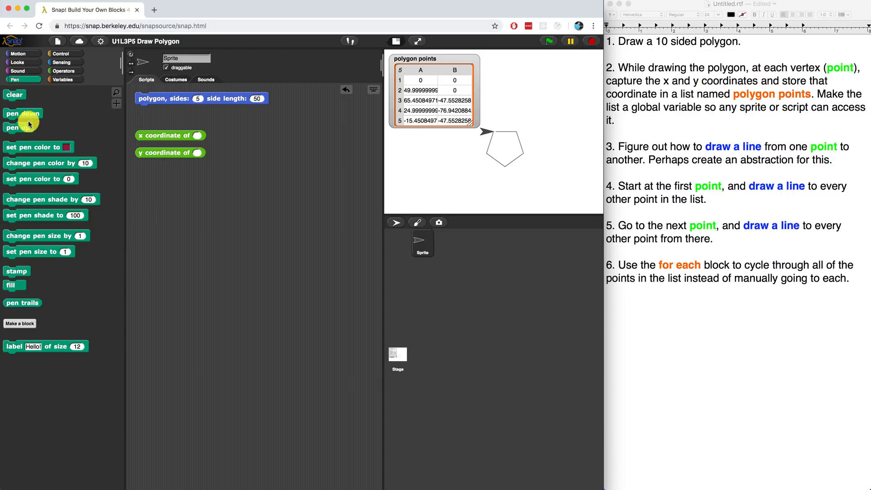
pyautogui.moveTo(18, 127); pyautogui.dragTo(161, 198)
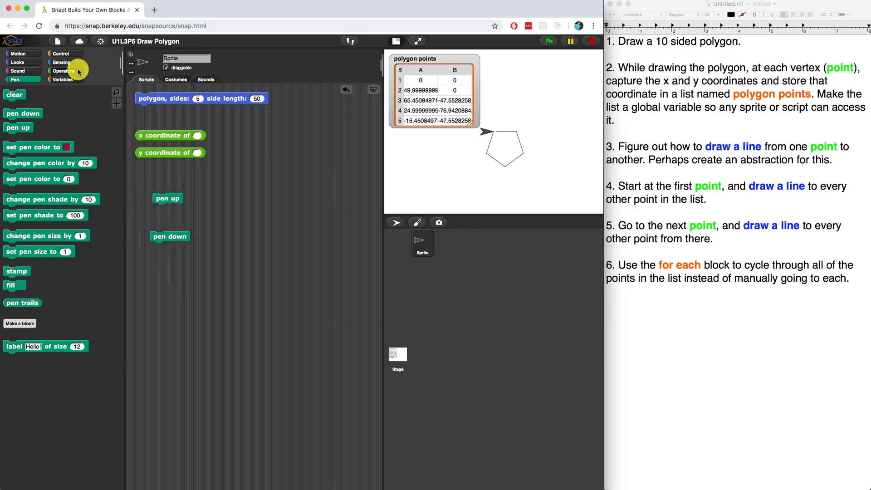
pyautogui.click(18, 52)
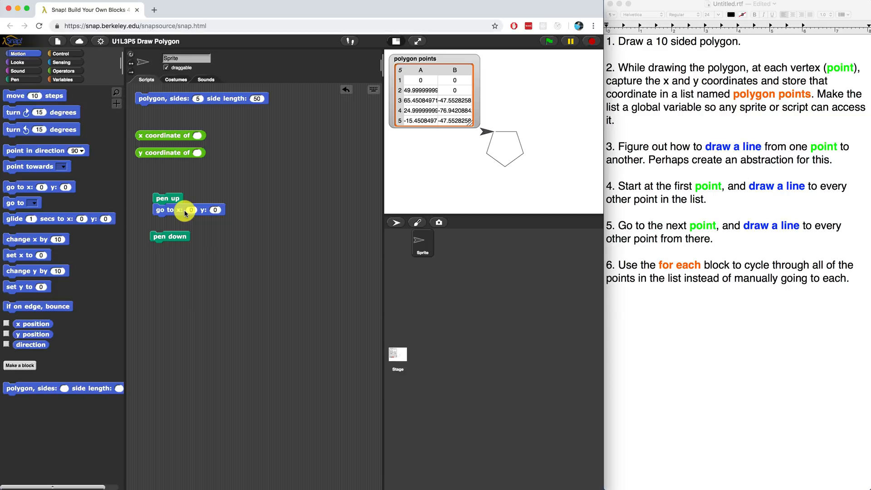
pyautogui.click(62, 79)
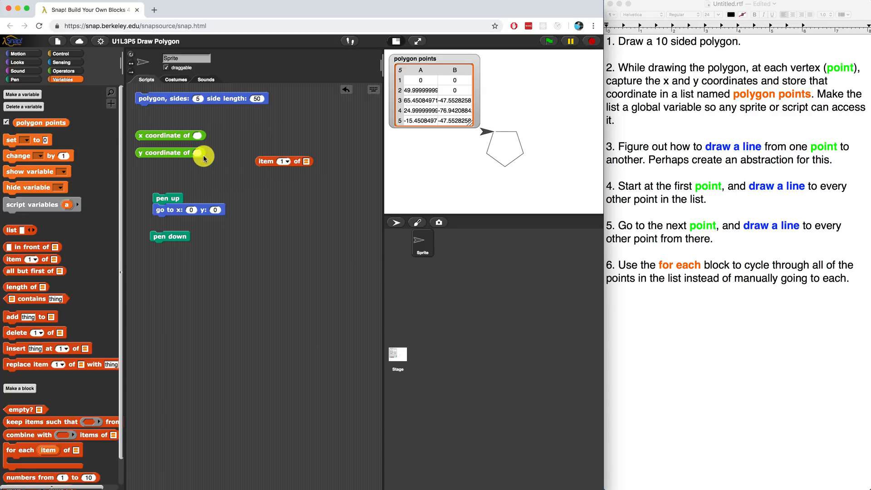
pyautogui.moveTo(197, 157); pyautogui.dragTo(328, 157)
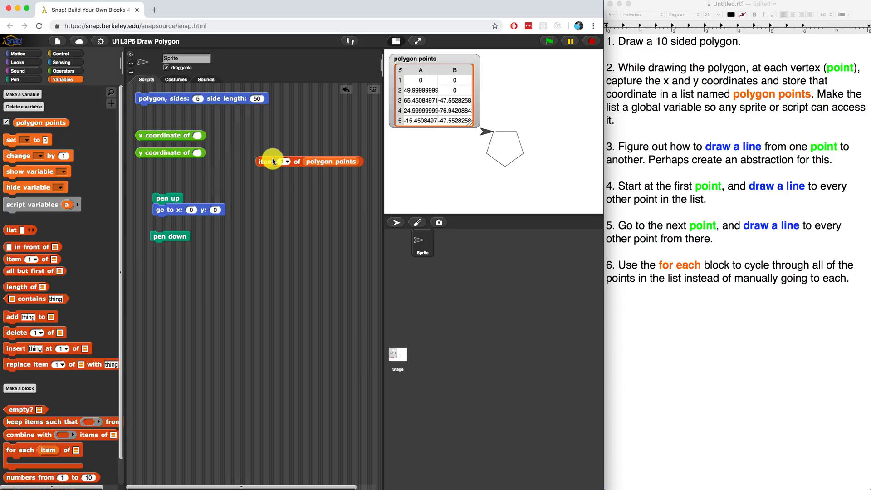
pyautogui.moveTo(272, 161); pyautogui.dragTo(233, 171)
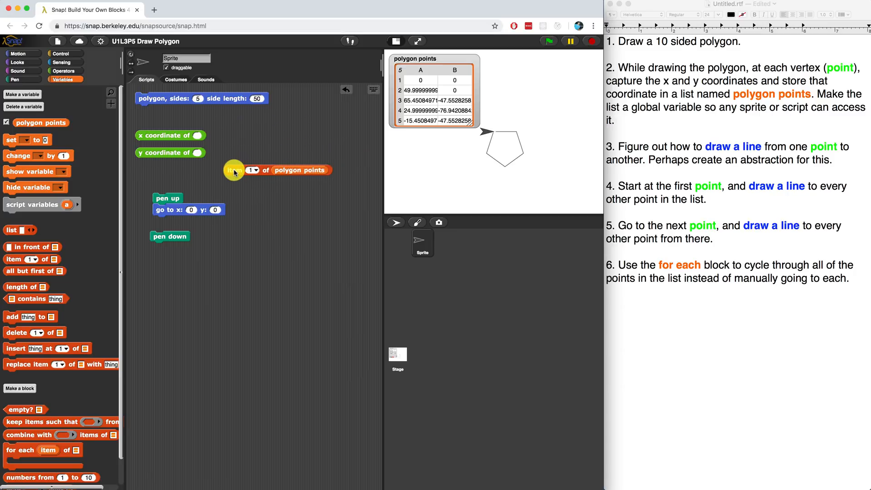
# Step: Drop 'item 1 of polygon points' into the y and x coordinate reporters
pyautogui.click(233, 170)
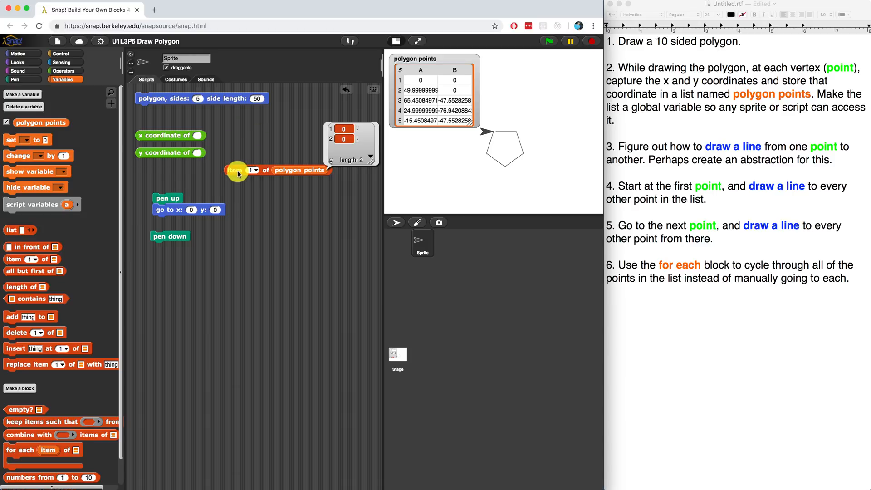
pyautogui.moveTo(240, 170); pyautogui.dragTo(234, 154)
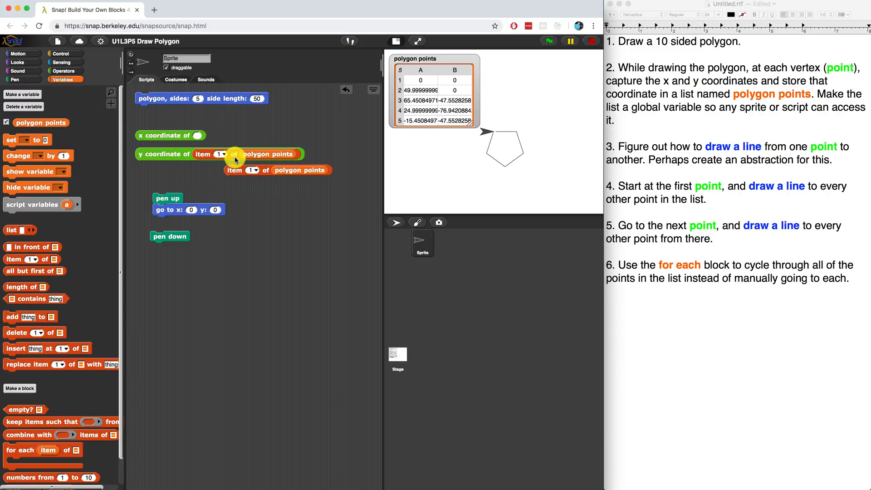
pyautogui.moveTo(233, 154); pyautogui.dragTo(222, 137)
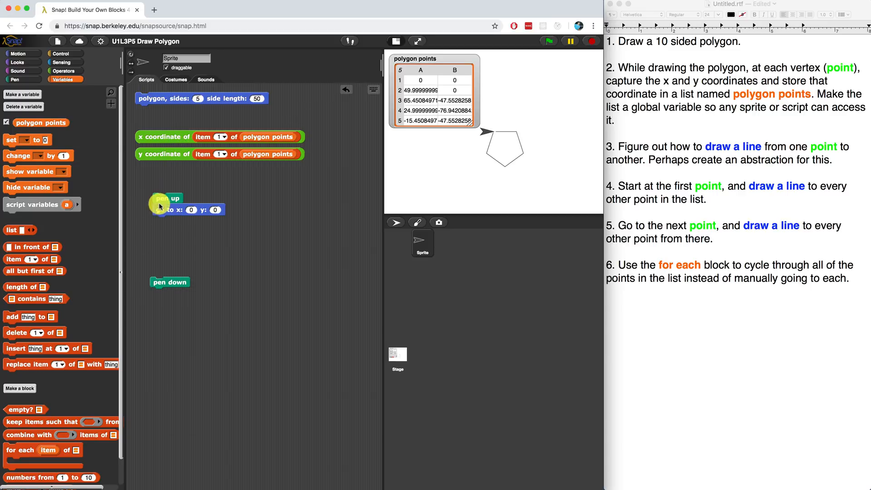
pyautogui.moveTo(161, 199); pyautogui.dragTo(154, 235)
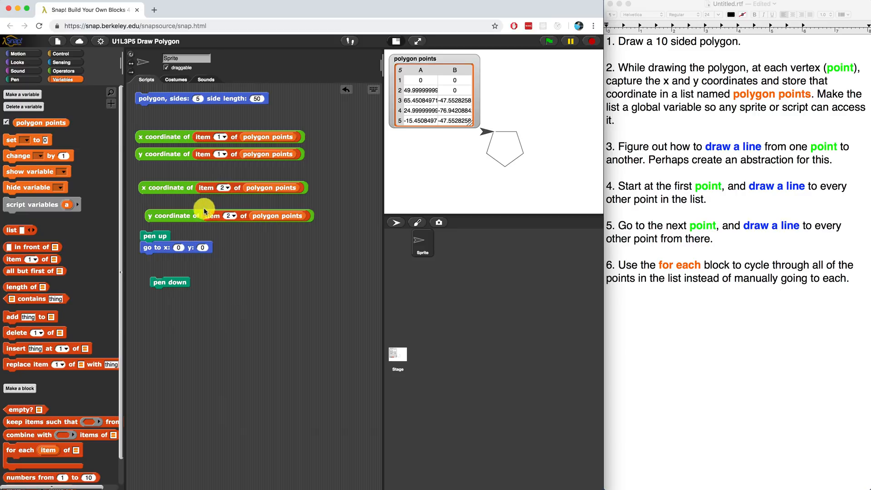
# Step: Fill go to x: y: with point 1's coordinates, preparing point 2 reporters
pyautogui.click(167, 188)
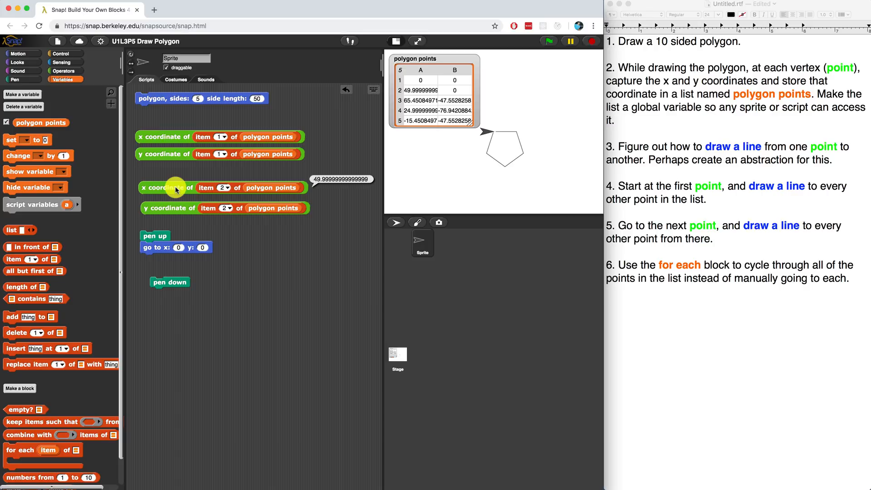
pyautogui.moveTo(166, 208)
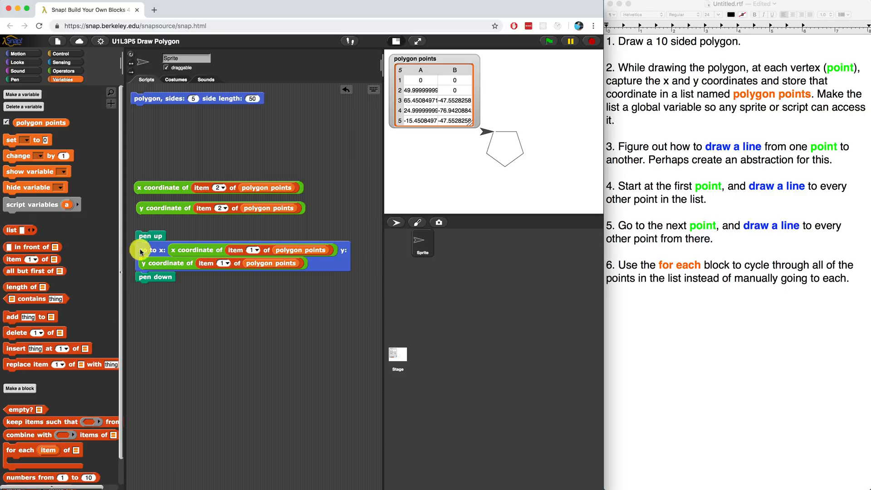
pyautogui.click(16, 53)
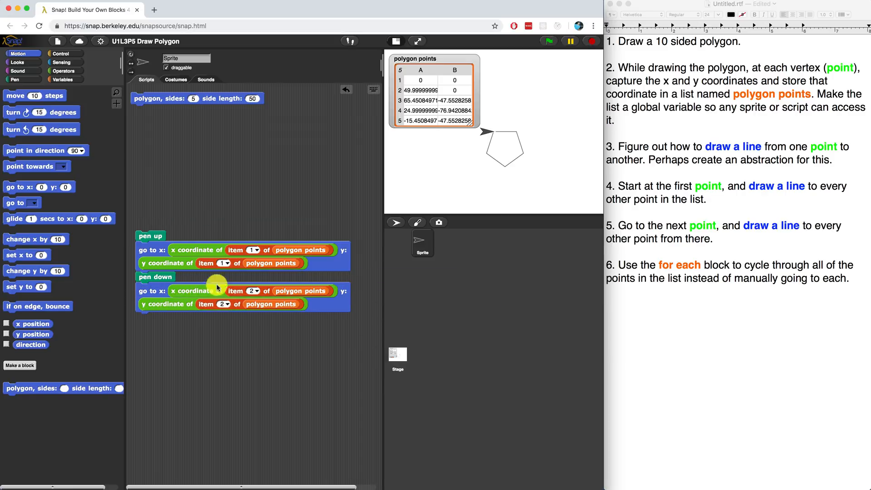
pyautogui.moveTo(205, 307)
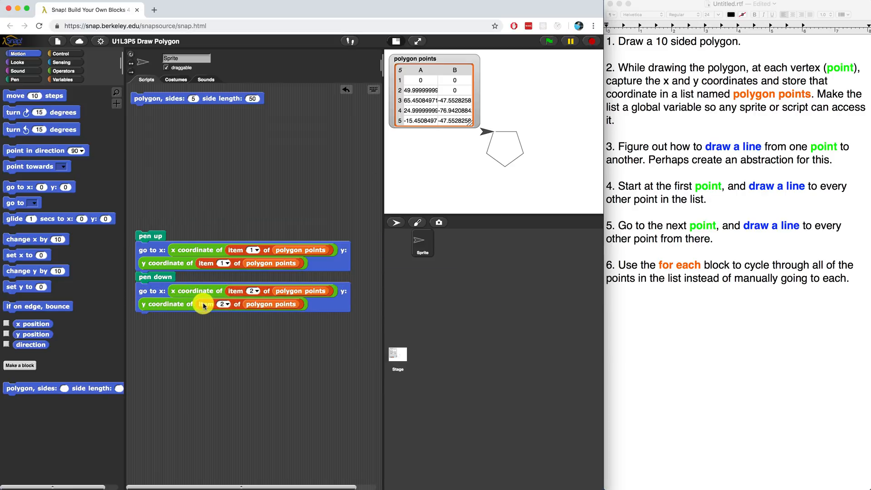
pyautogui.moveTo(118, 146)
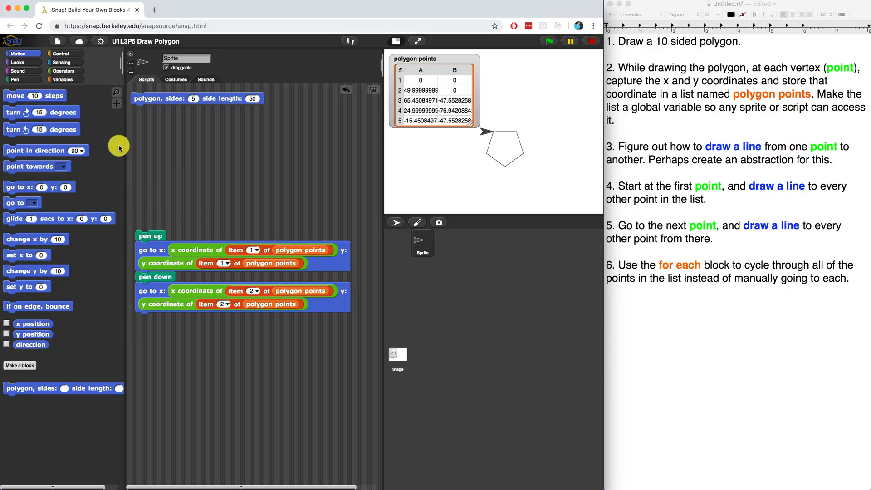
# Step: Add go to point 2 and pen up after pen down, plus a clear block
pyautogui.click(16, 79)
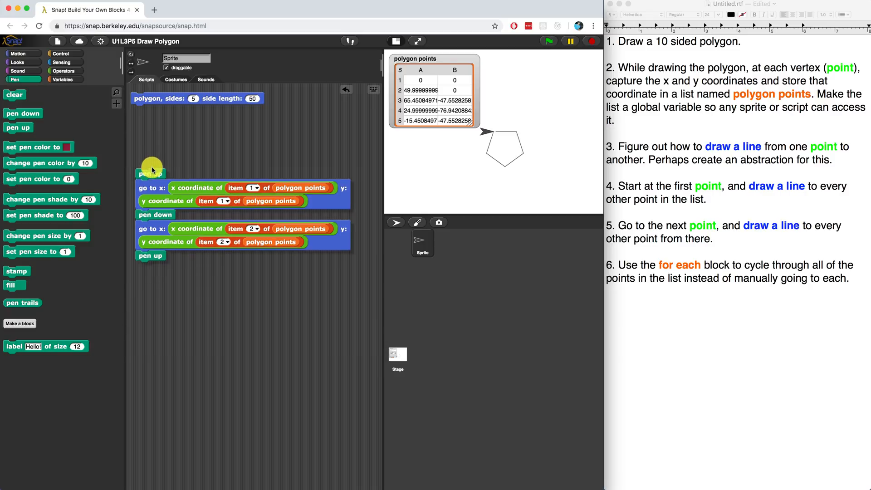
pyautogui.moveTo(150, 168); pyautogui.dragTo(211, 127)
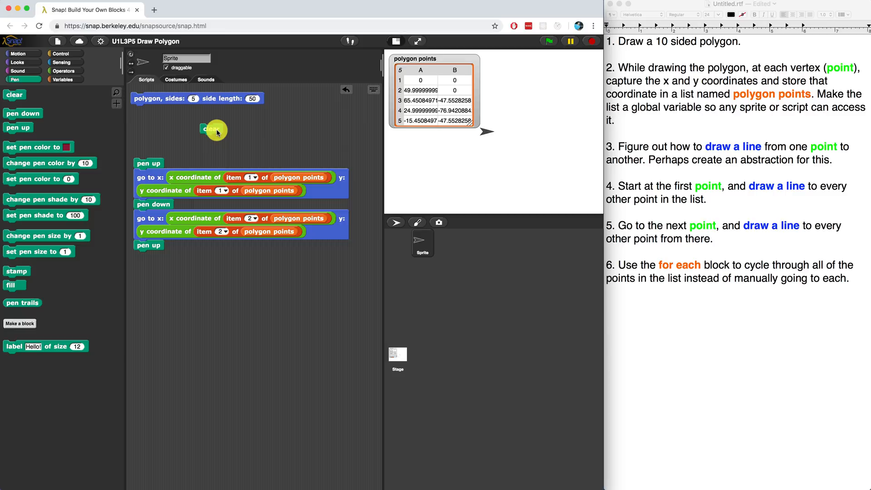
pyautogui.moveTo(422, 81)
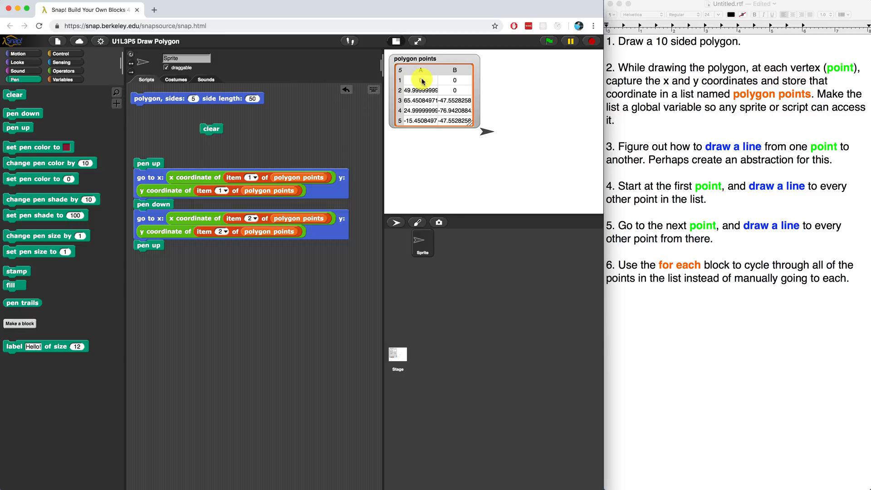
pyautogui.moveTo(444, 99)
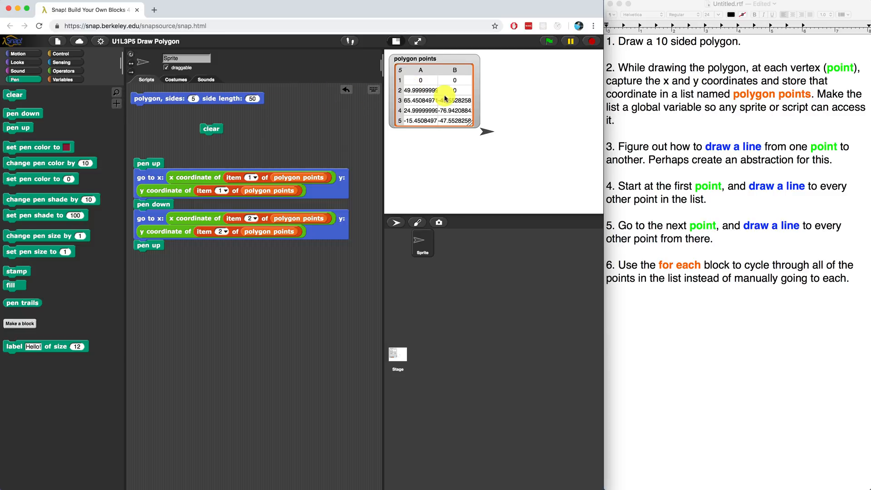
pyautogui.moveTo(359, 125)
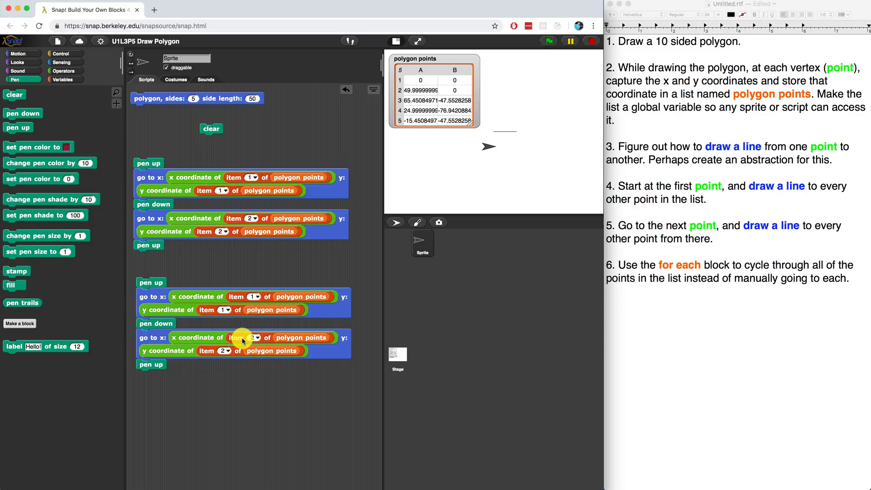
# Step: Change the copied script's destination x and y reporters to item 3 of polygon points
pyautogui.click(247, 337)
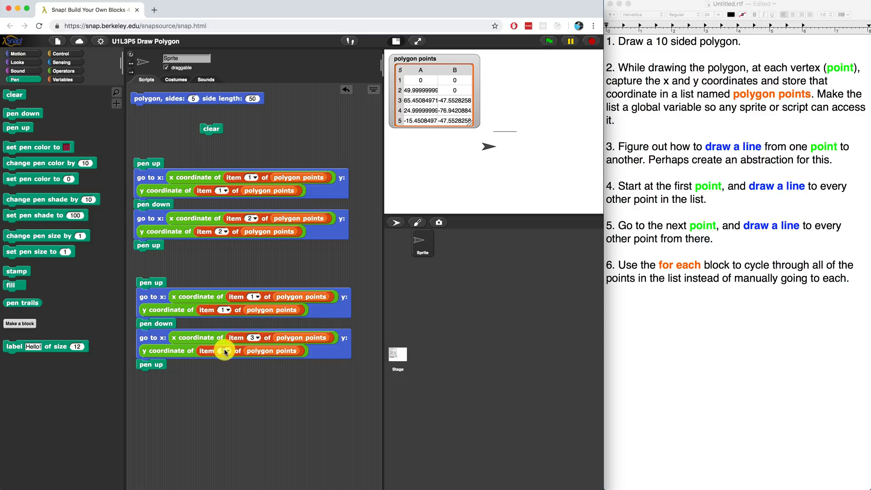
pyautogui.click(221, 351)
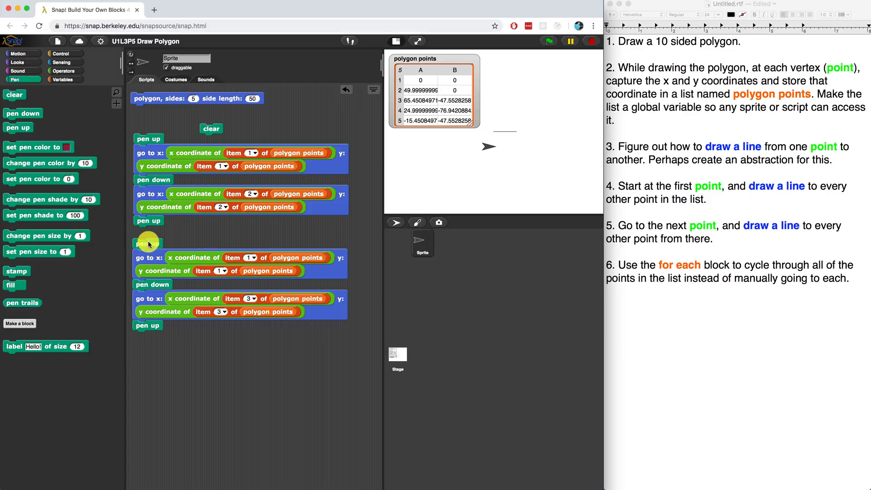
# Step: Duplicate the second line script and retarget the copy's go to blocks to item 4
pyautogui.rightClick(148, 243)
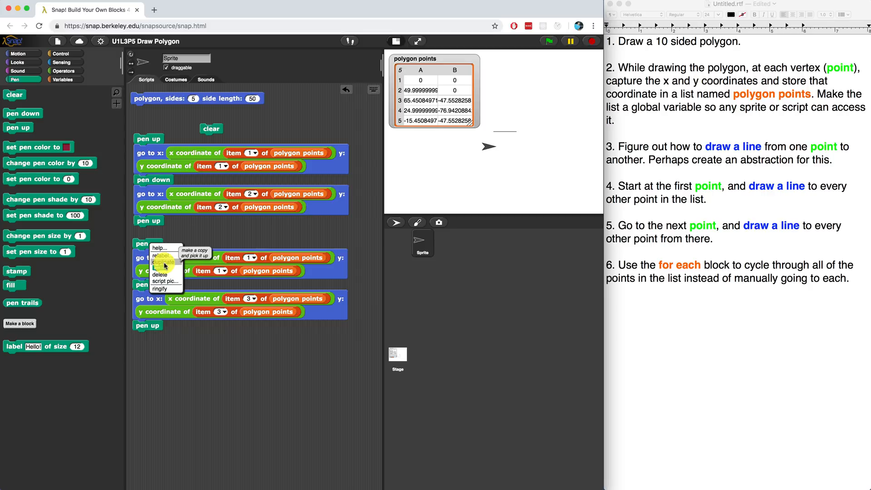
pyautogui.click(163, 262)
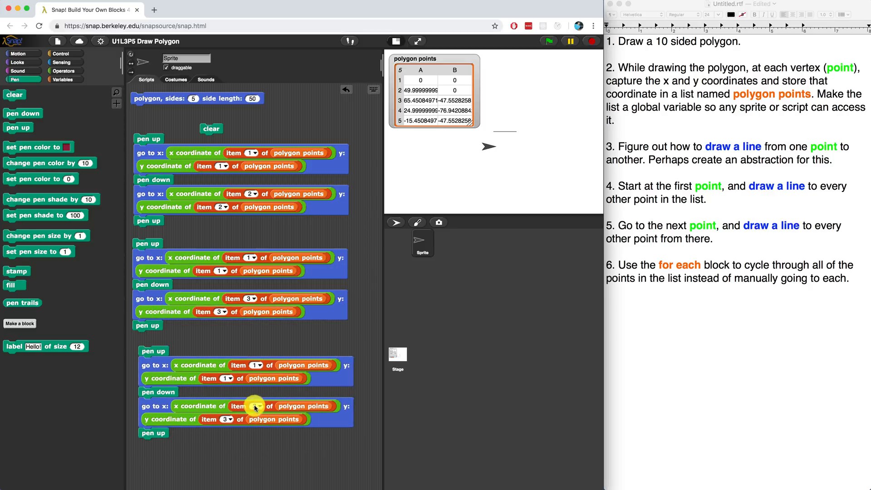
pyautogui.click(255, 406)
pyautogui.write('4')
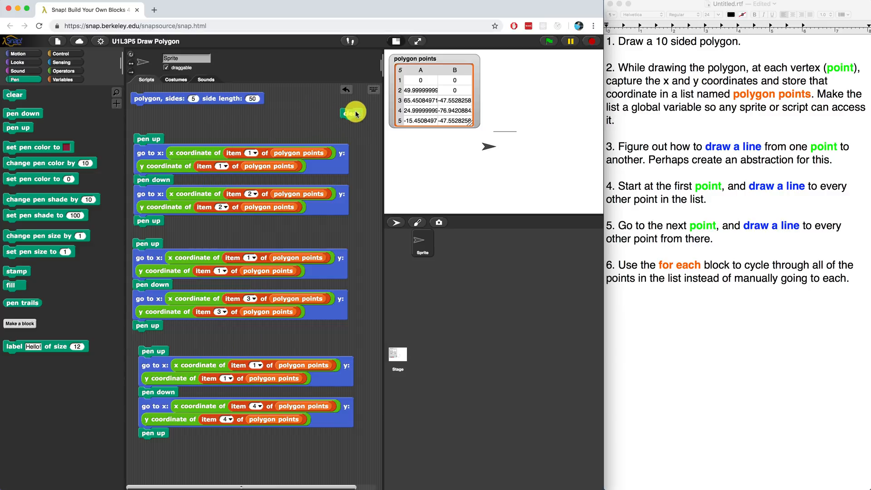
pyautogui.moveTo(161, 353)
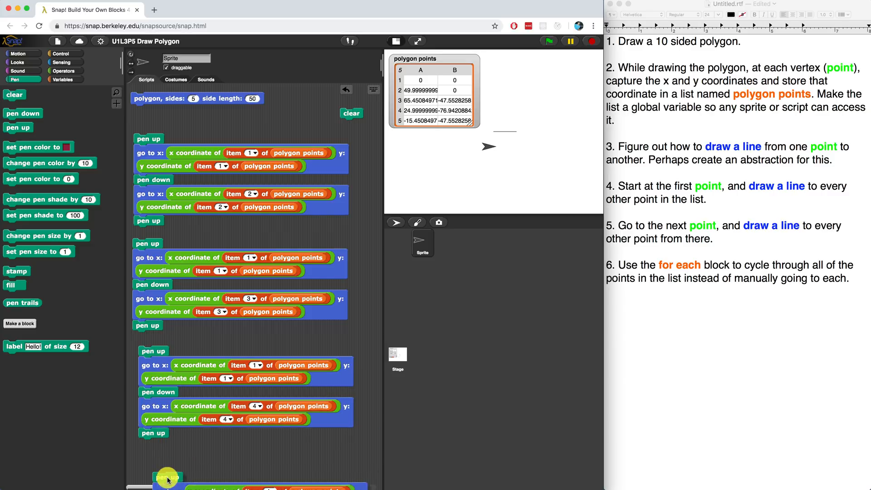
# Step: Retarget the newest script copy's destination to item 5 of polygon points
pyautogui.scroll(-3)
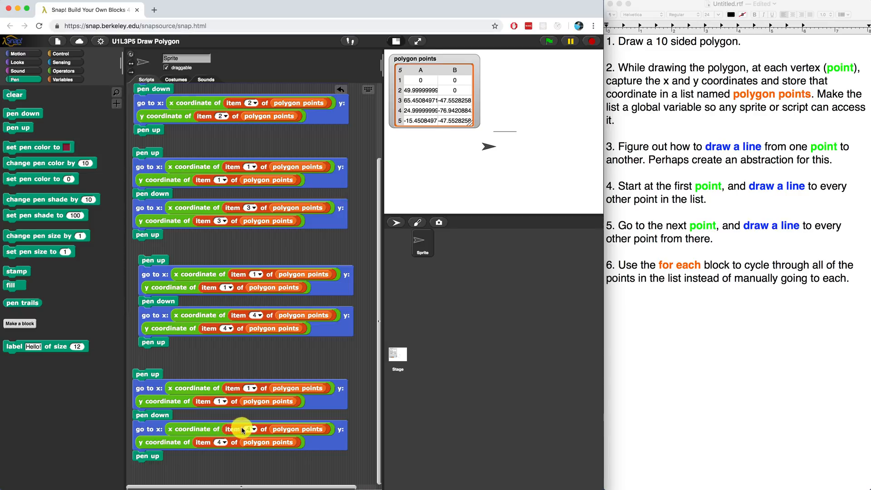
pyautogui.click(249, 428)
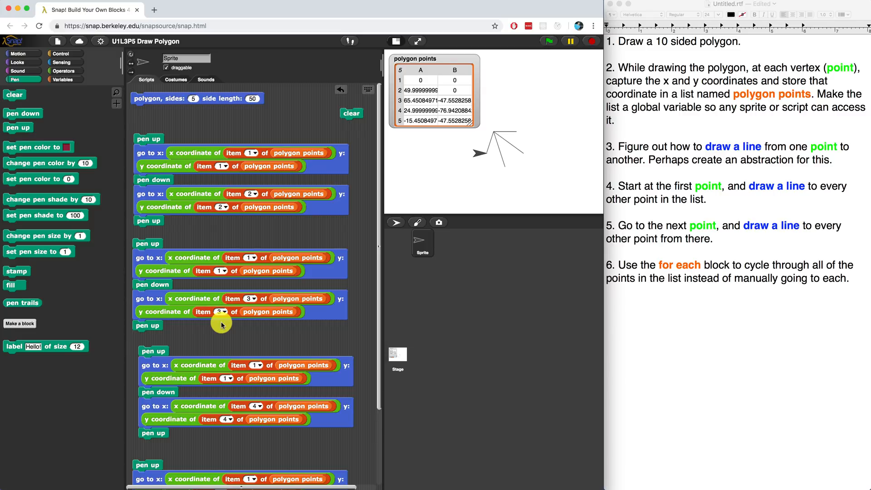
pyautogui.moveTo(409, 309)
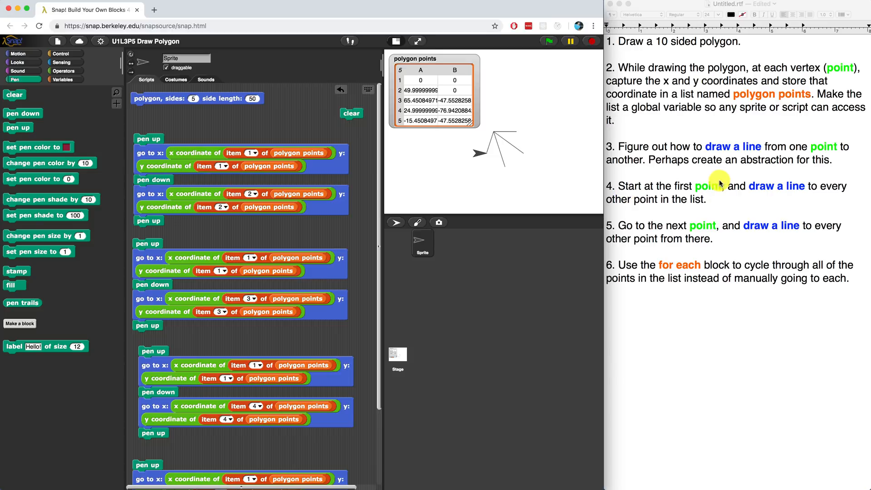
pyautogui.moveTo(723, 205)
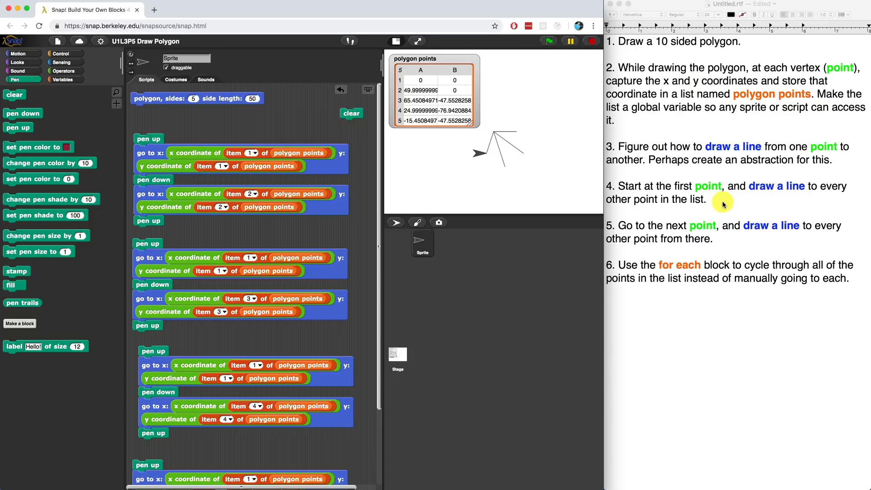
pyautogui.moveTo(626, 201)
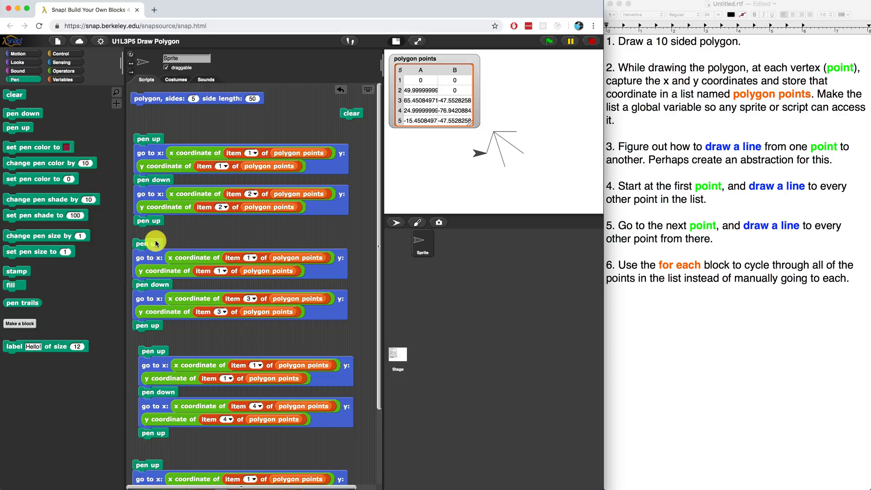
pyautogui.moveTo(145, 256)
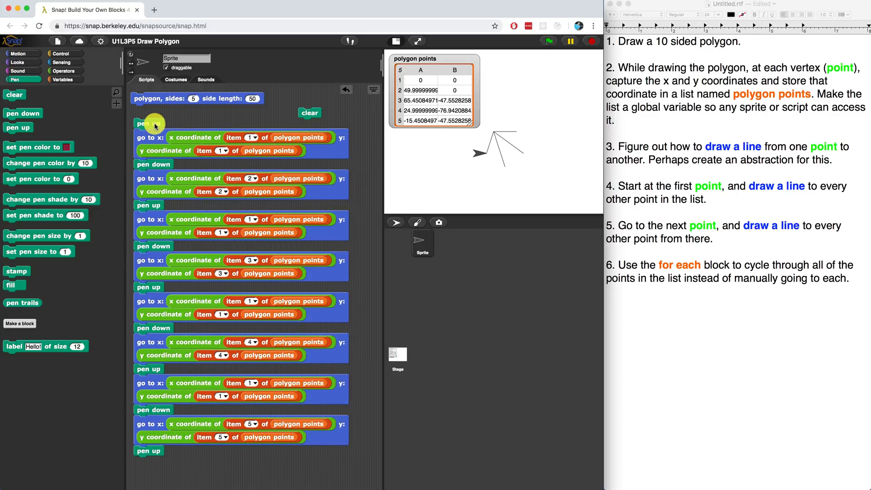
# Step: Duplicate the go to point 1 block within the combined line-drawing stack
pyautogui.rightClick(149, 383)
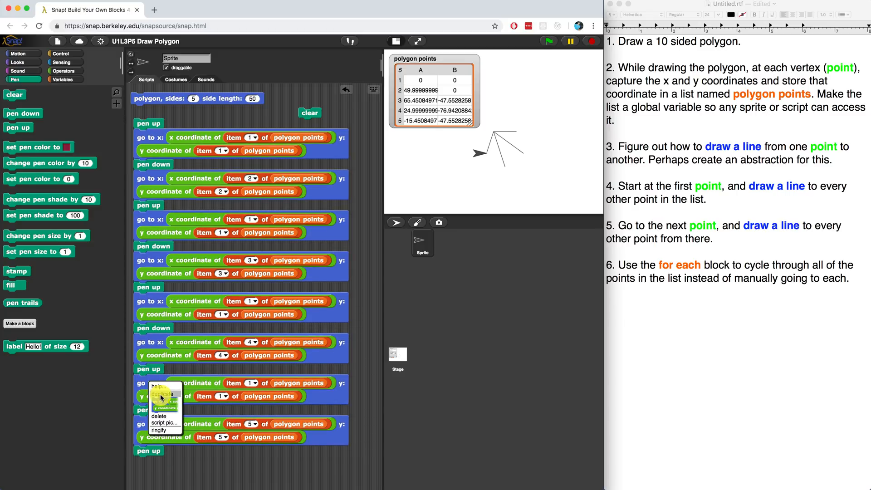
pyautogui.click(166, 394)
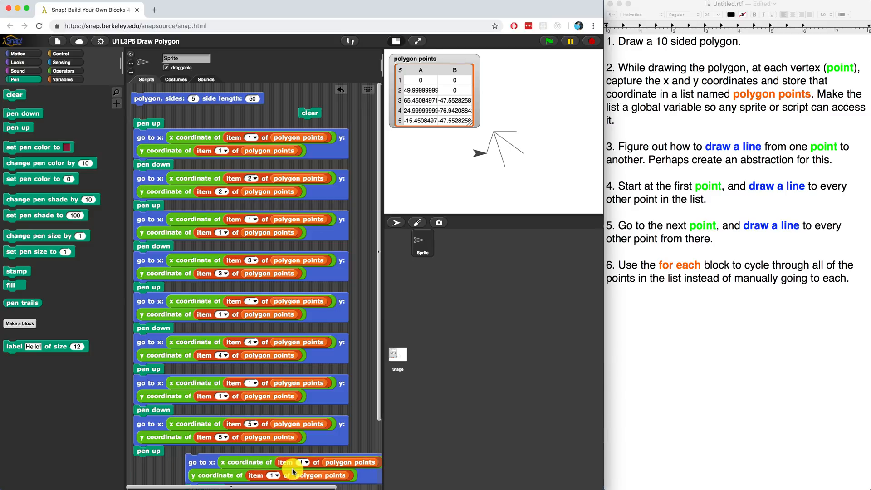